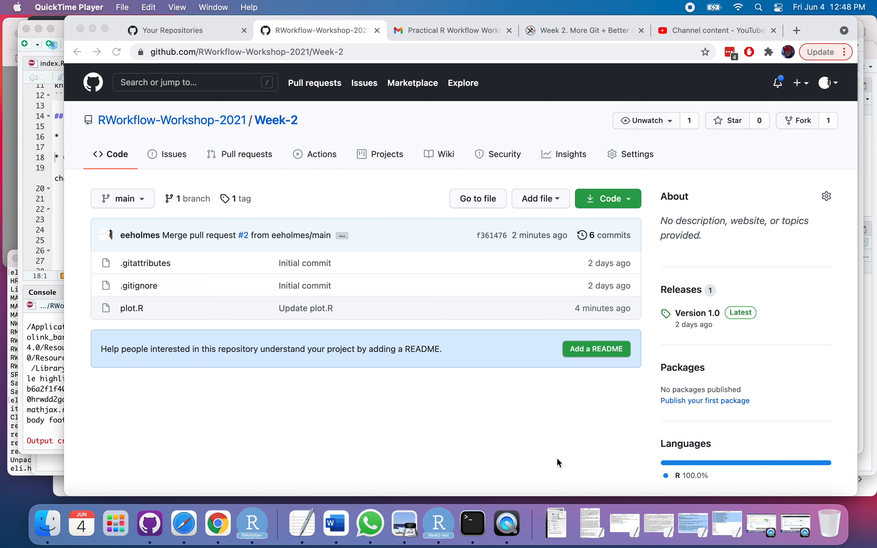
{"action": "mouse_move", "coordinate": [423, 88]}
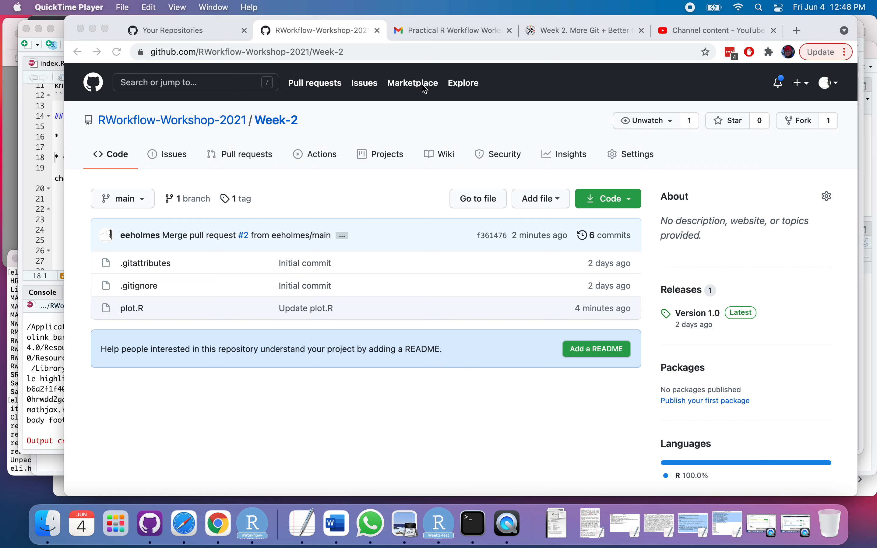
{"action": "mouse_move", "coordinate": [373, 57]}
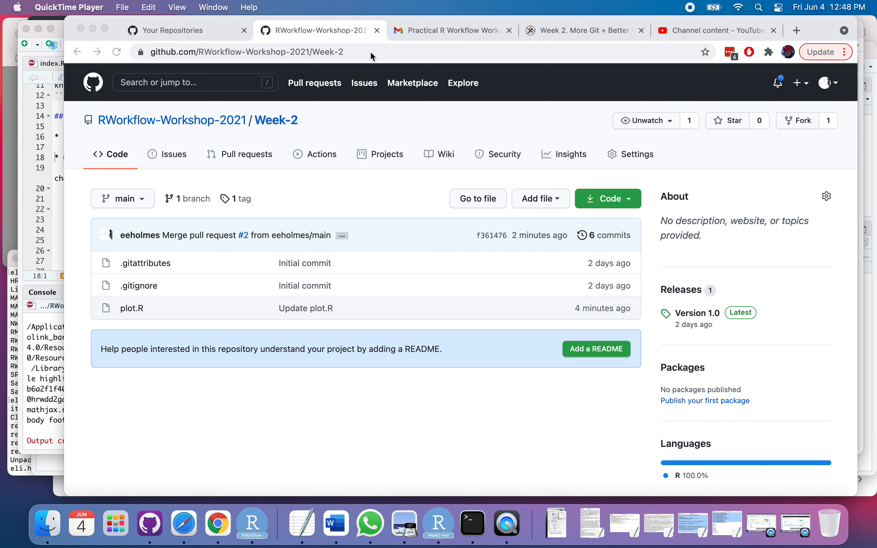
Copy the RWorkflow-Workshop-2021/Week-2 repository URL and go to your own repositories list
{"action": "left_click", "coordinate": [246, 51]}
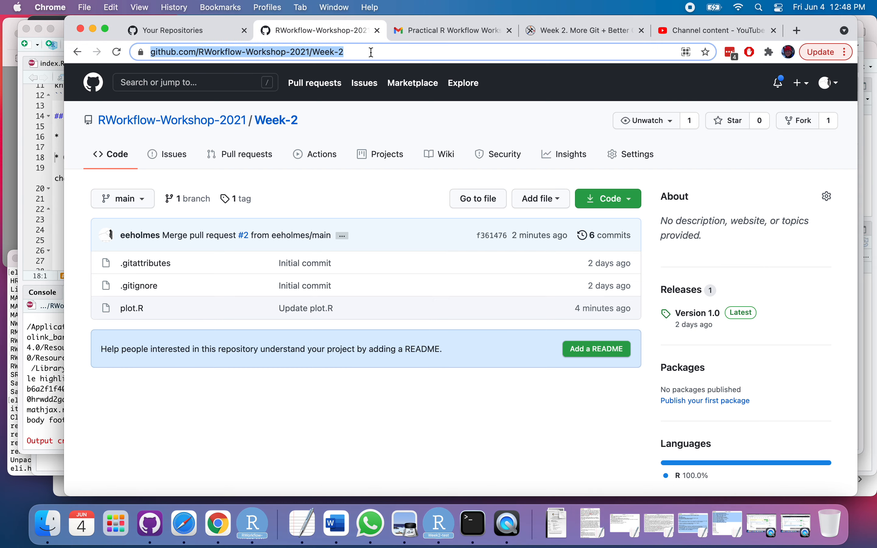
{"action": "mouse_move", "coordinate": [188, 24]}
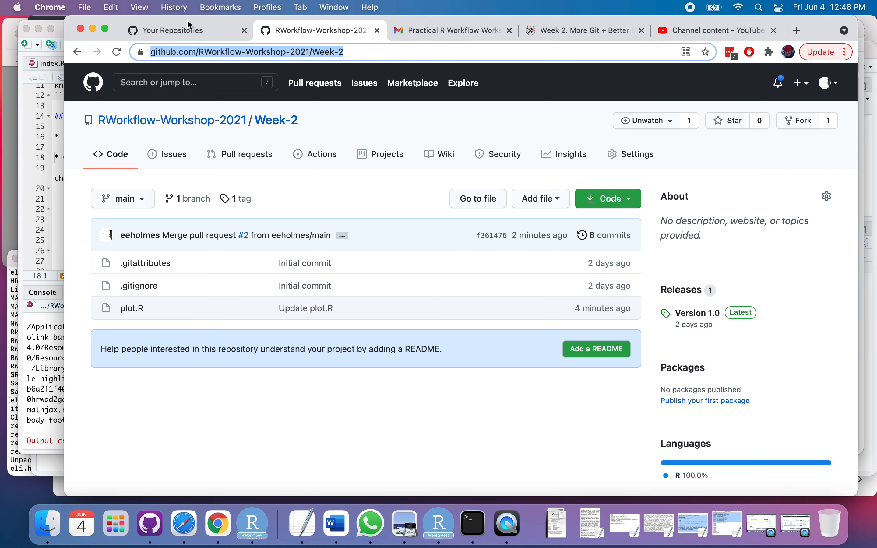
{"action": "left_click", "coordinate": [173, 30]}
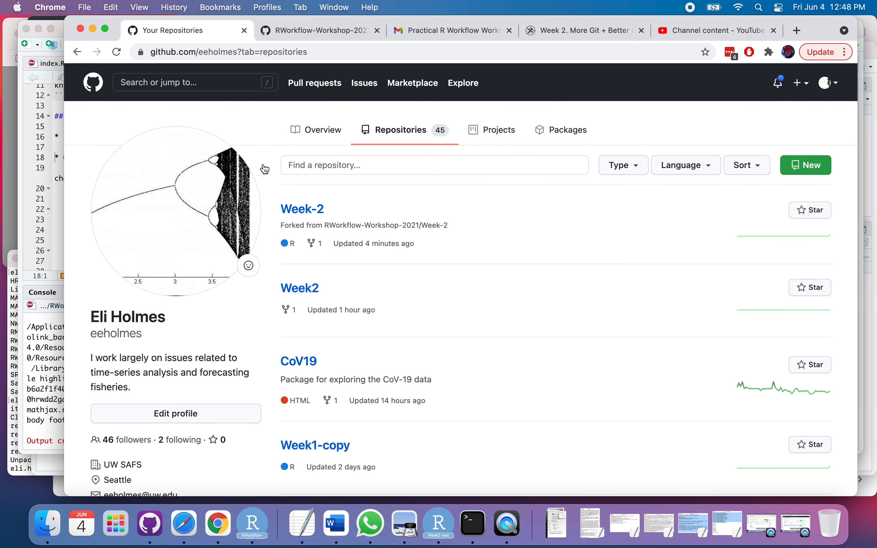
{"action": "left_click", "coordinate": [319, 30]}
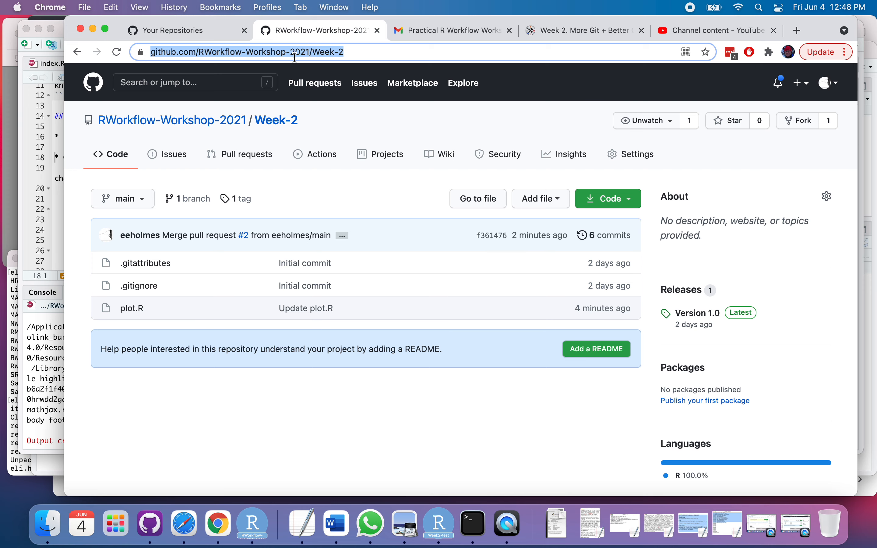
{"action": "mouse_move", "coordinate": [162, 31]}
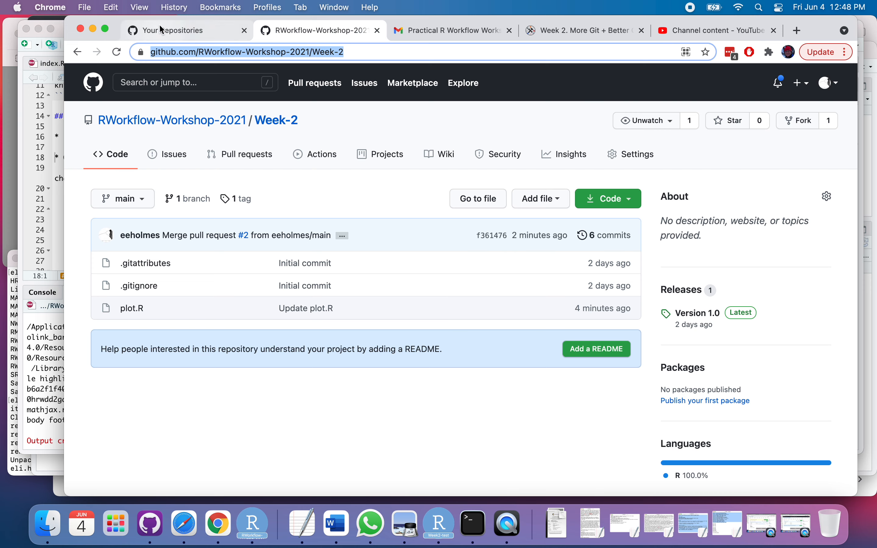
{"action": "left_click", "coordinate": [175, 30]}
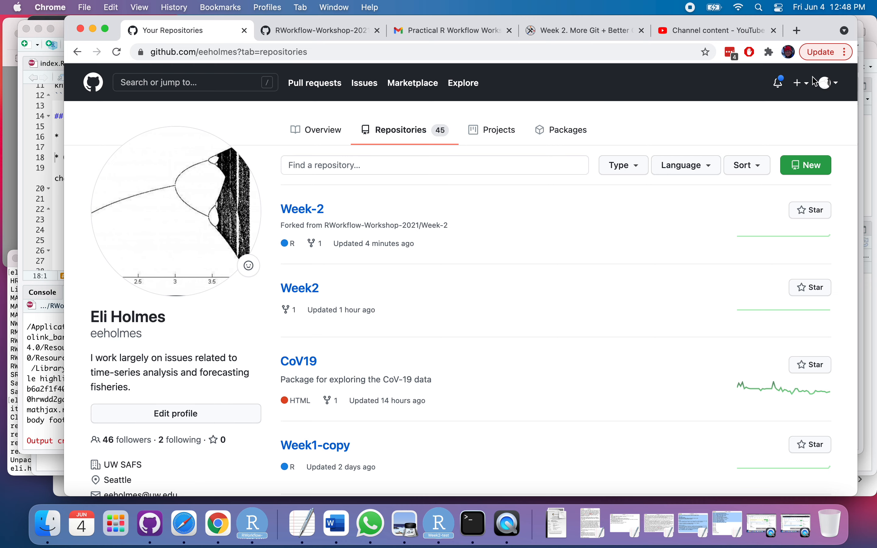
{"action": "left_click", "coordinate": [799, 83]}
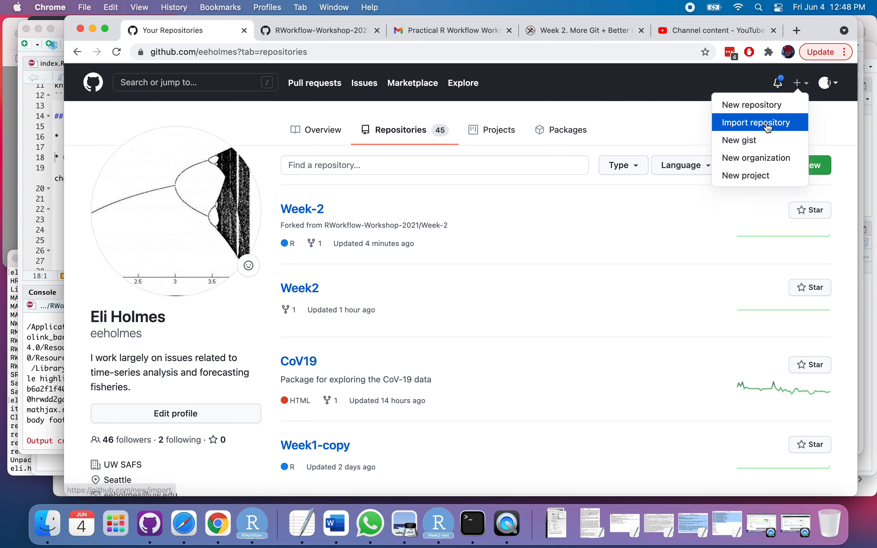
{"action": "left_click", "coordinate": [757, 123]}
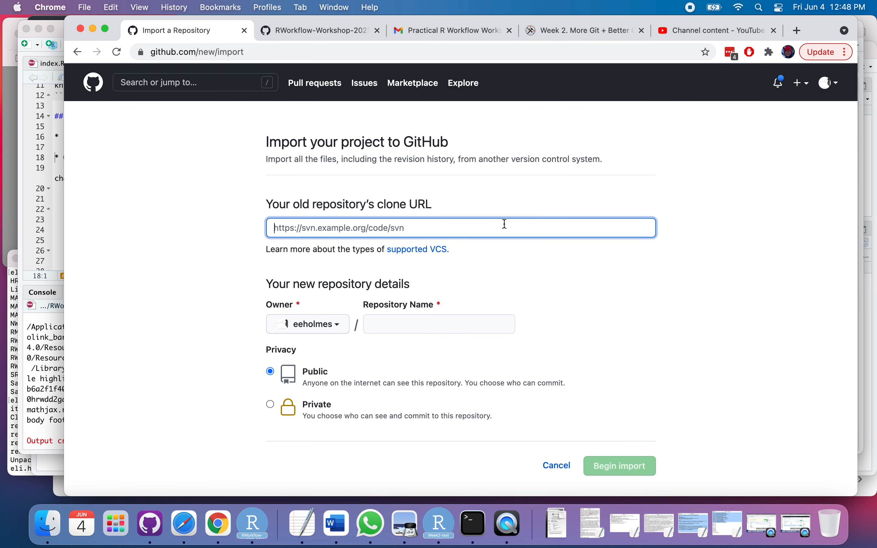
{"action": "type", "text": "https://github.com/RWorkflow-Workshop-2021/Week-2"}
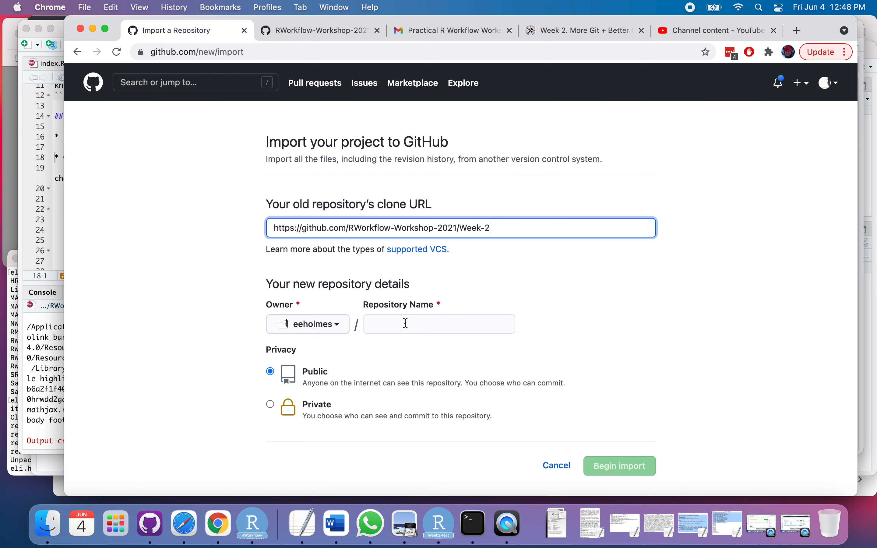
Name the new repository Week-2-clone and begin the import
{"action": "type", "text": "Week"}
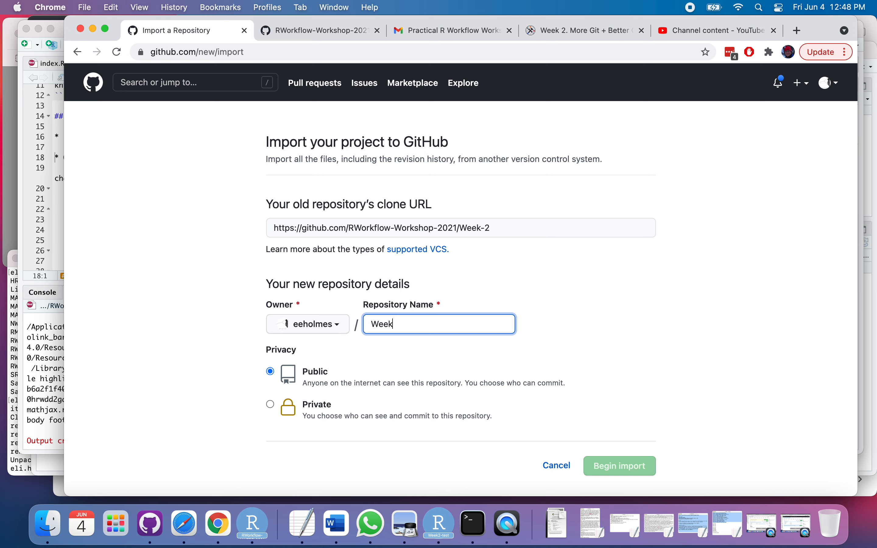
{"action": "type", "text": "-2"}
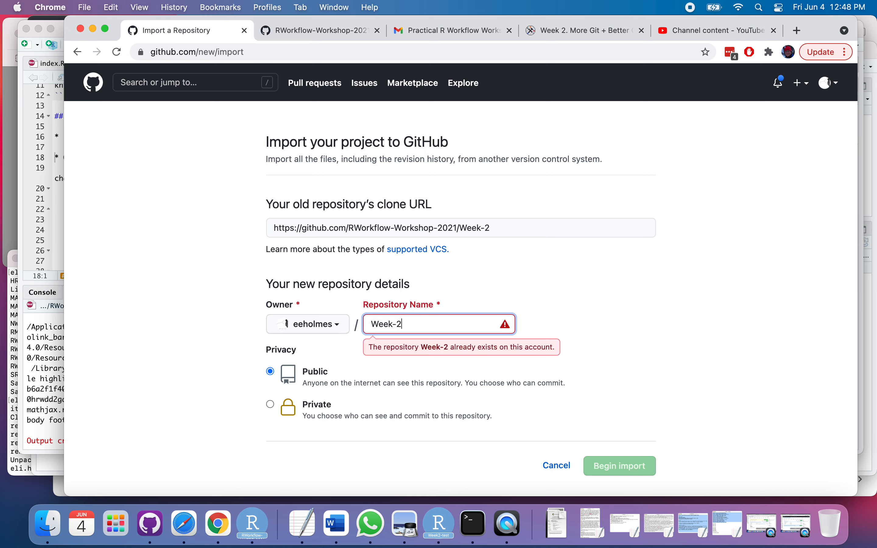
{"action": "type", "text": "-clone"}
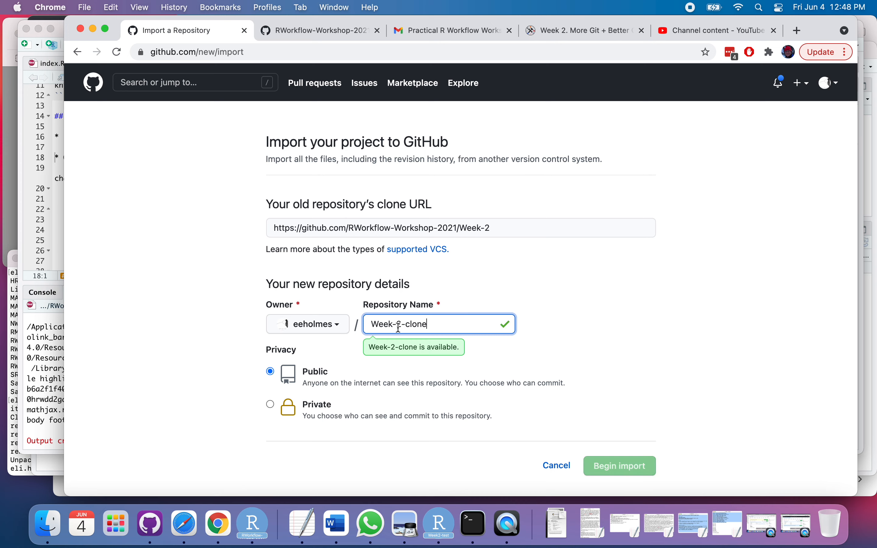
{"action": "scroll", "scroll_direction": "down", "scroll_amount": 3}
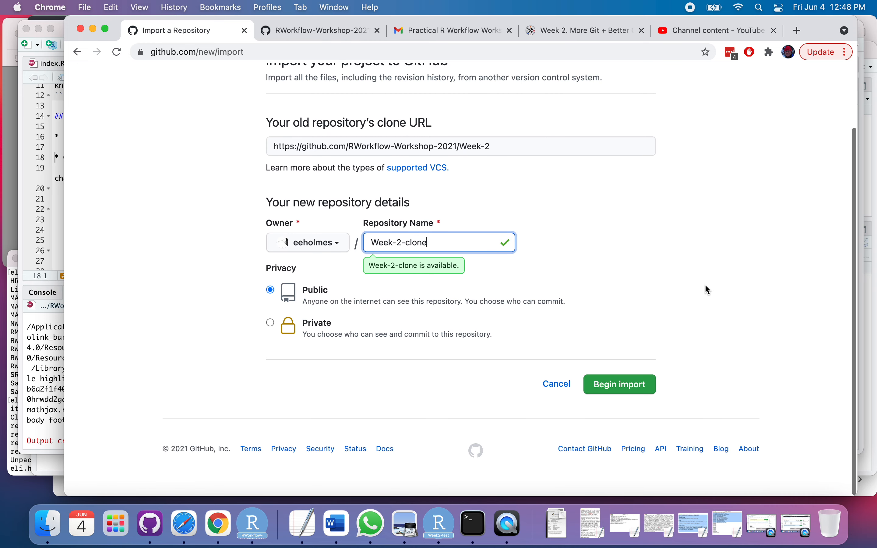
{"action": "left_click", "coordinate": [619, 384]}
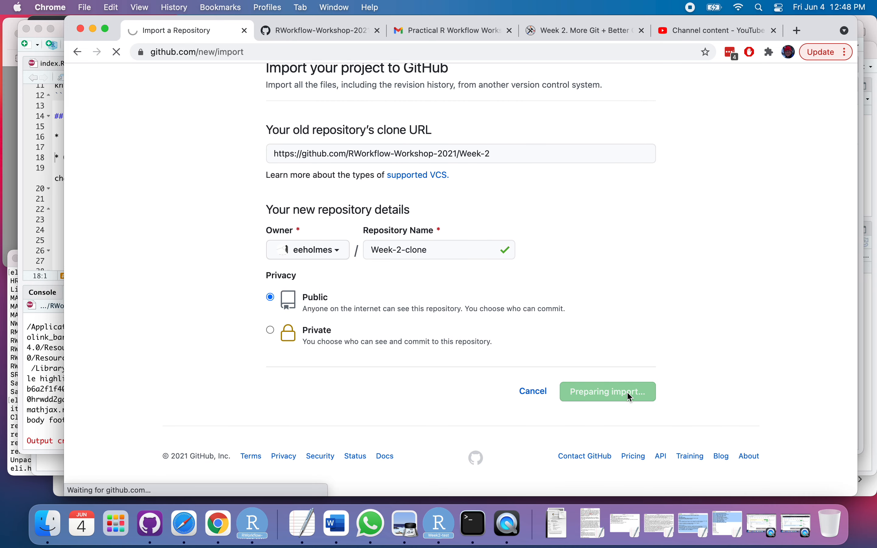
{"action": "left_click", "coordinate": [607, 392]}
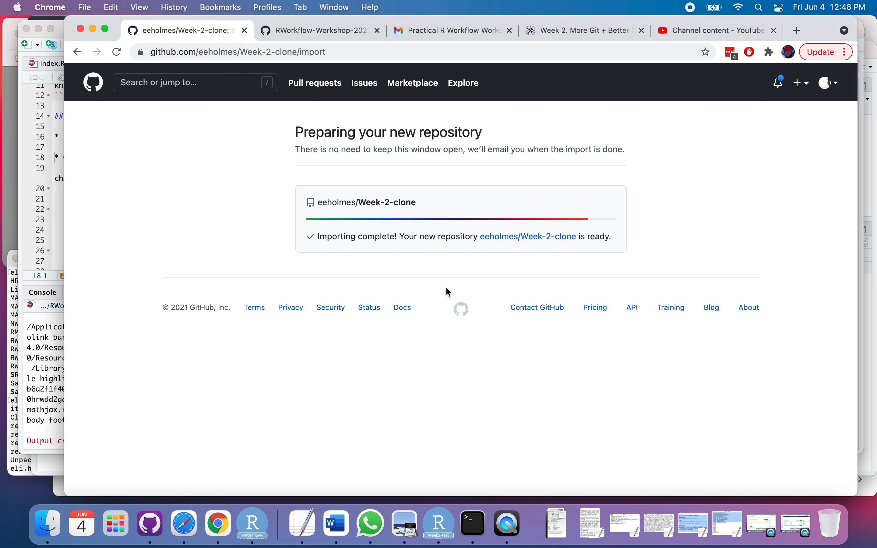
{"action": "mouse_move", "coordinate": [527, 236]}
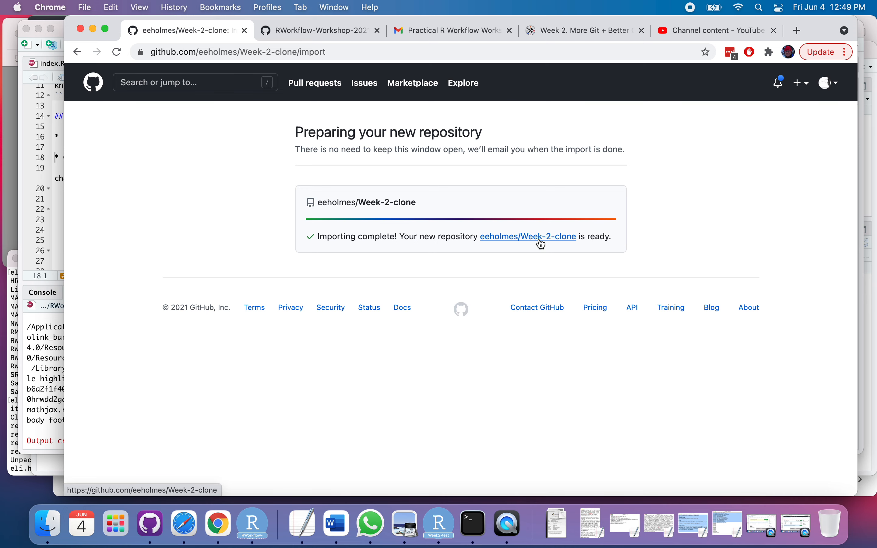
Open the new eeholmes/Week-2-clone repository from the 'Importing complete' message
{"action": "left_click", "coordinate": [528, 236]}
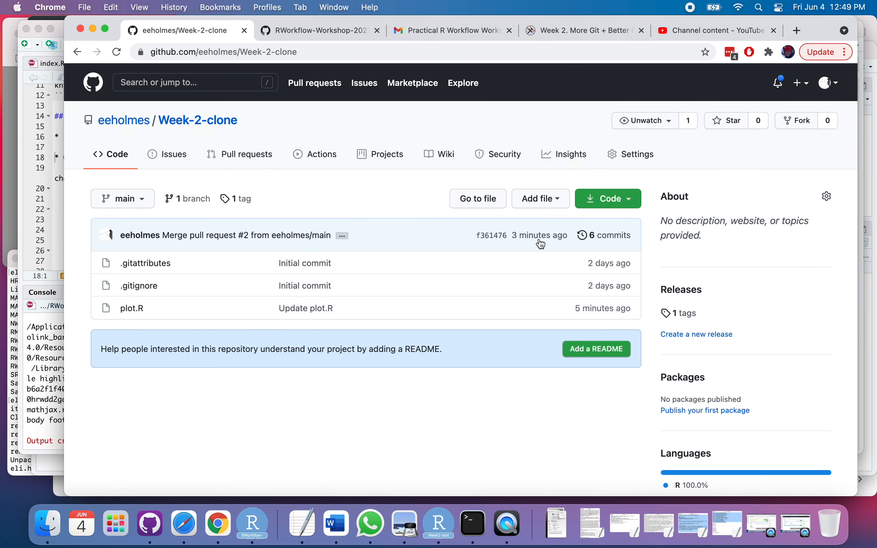
{"action": "mouse_move", "coordinate": [358, 204]}
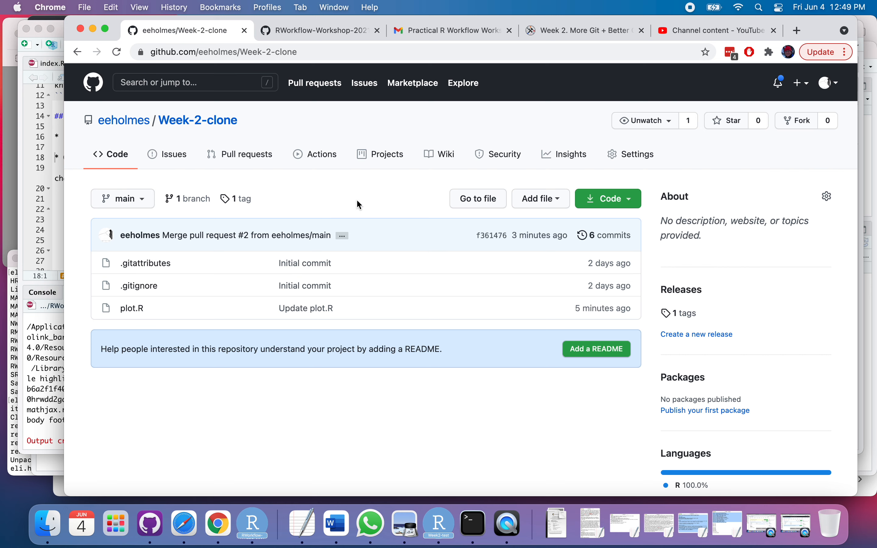
{"action": "mouse_move", "coordinate": [246, 154]}
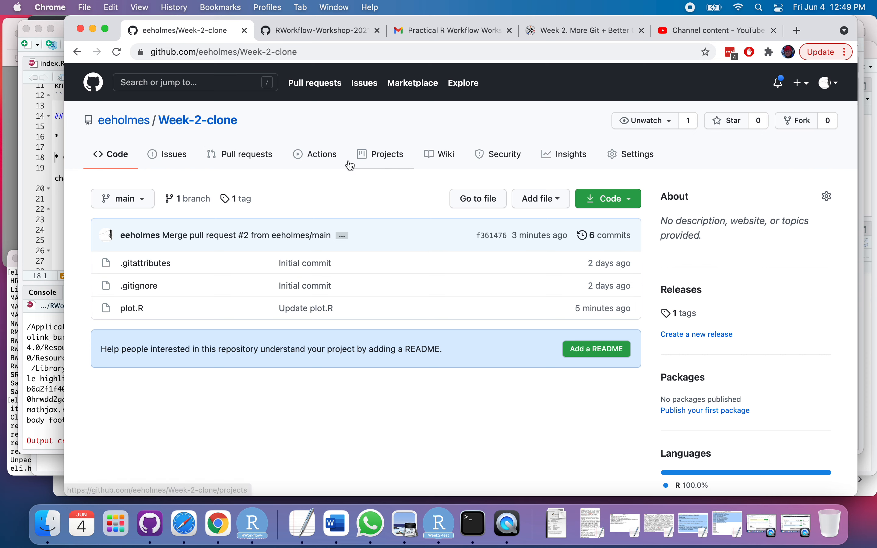
{"action": "mouse_move", "coordinate": [632, 230]}
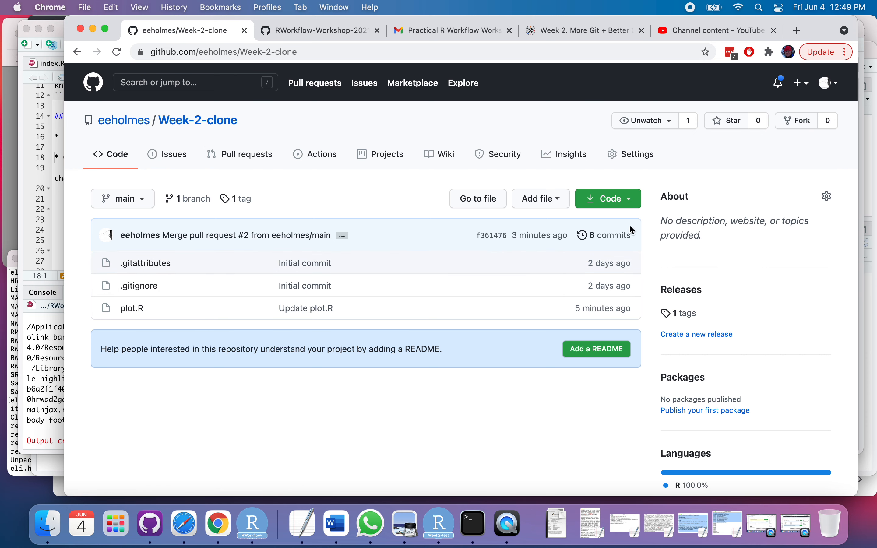
{"action": "mouse_move", "coordinate": [581, 215]}
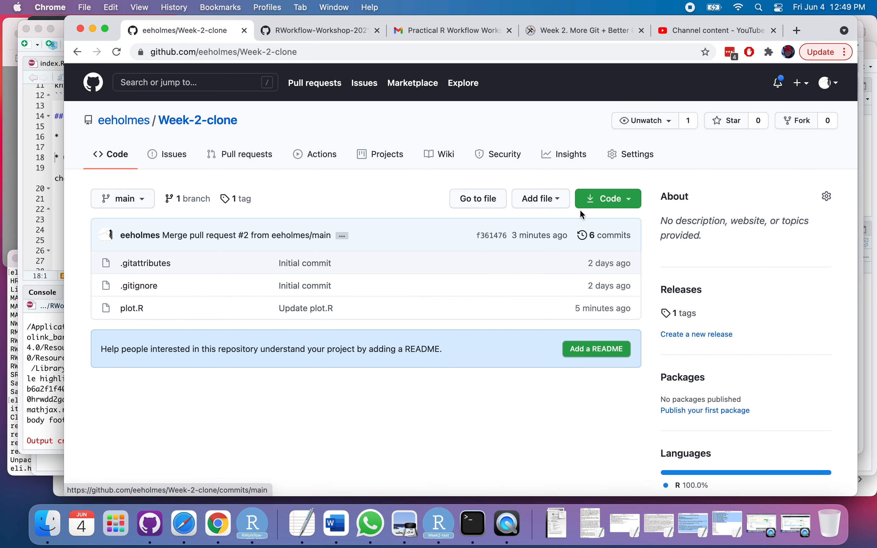
{"action": "mouse_move", "coordinate": [384, 267]}
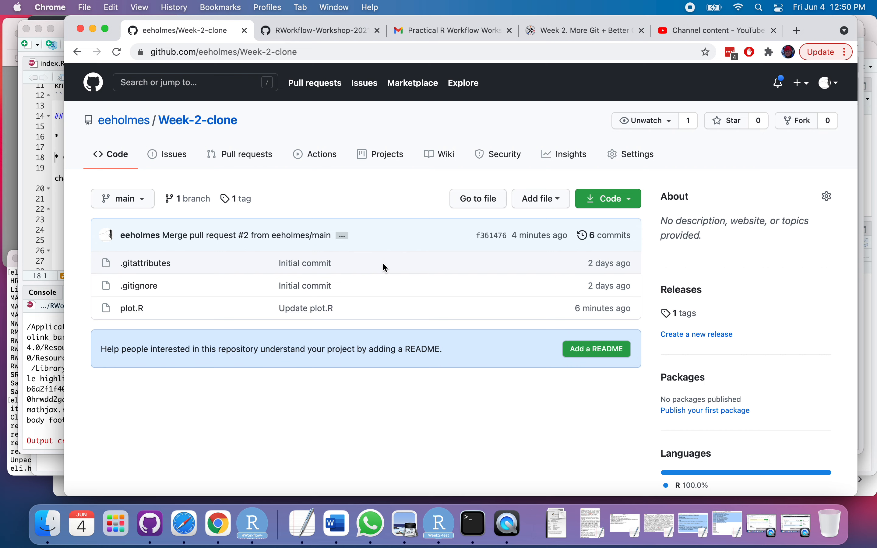
{"action": "mouse_move", "coordinate": [356, 122]}
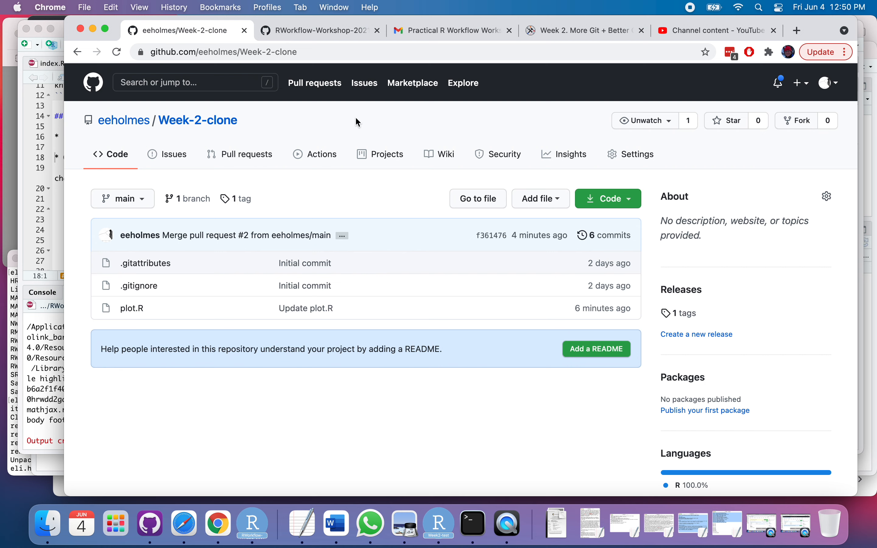
{"action": "mouse_move", "coordinate": [447, 96]}
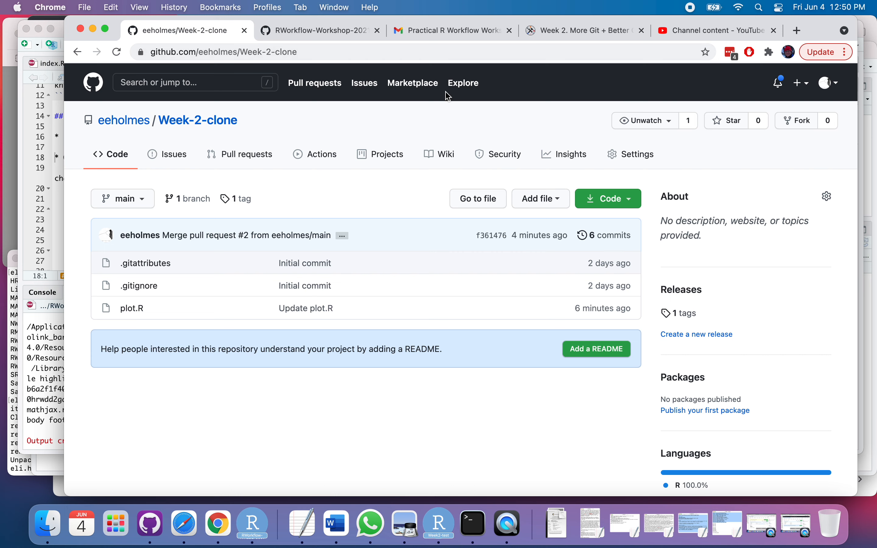